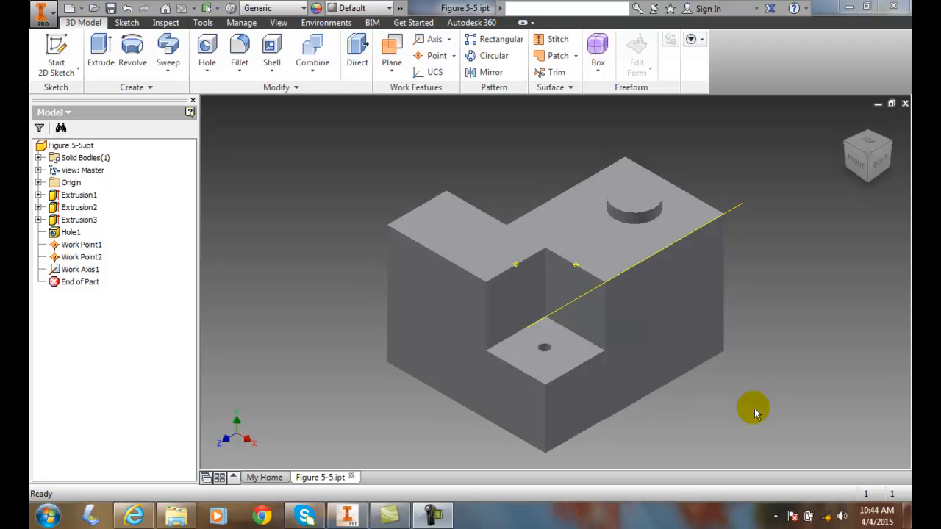
mouse_move(748, 397)
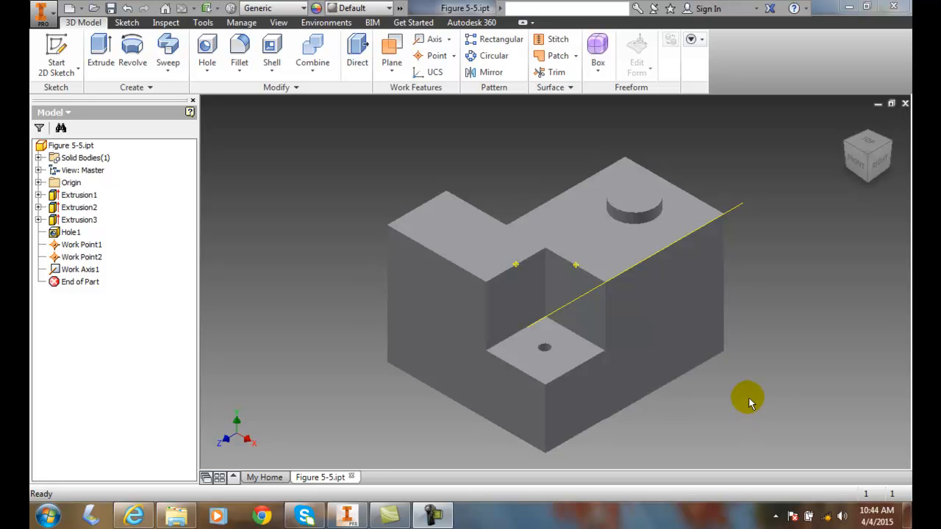
mouse_move(656, 412)
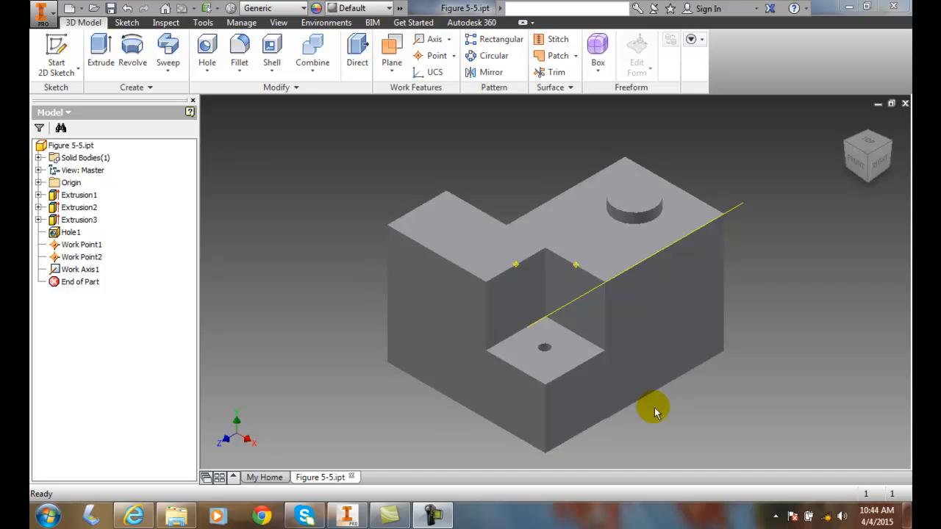
mouse_move(456, 89)
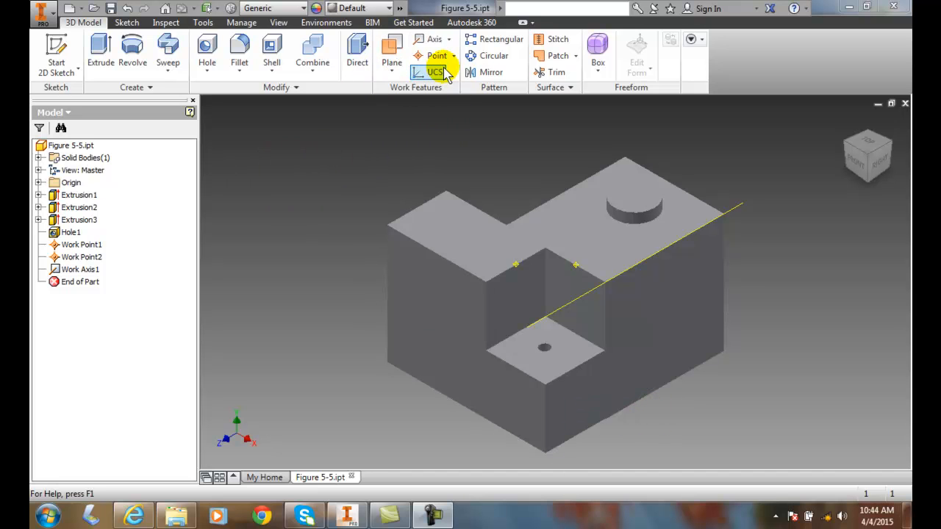
Place a Grounded Point at the block's lower-left front vertex and accept it.
click(449, 55)
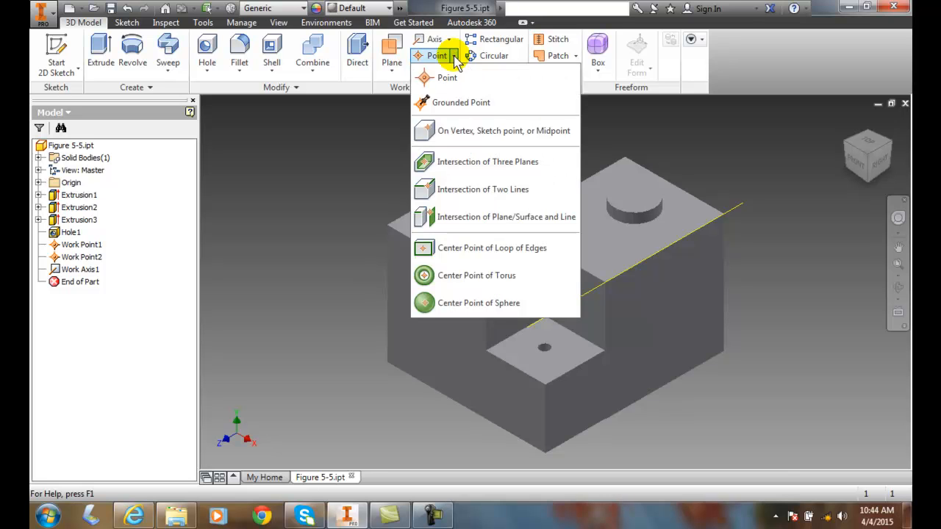
mouse_move(461, 103)
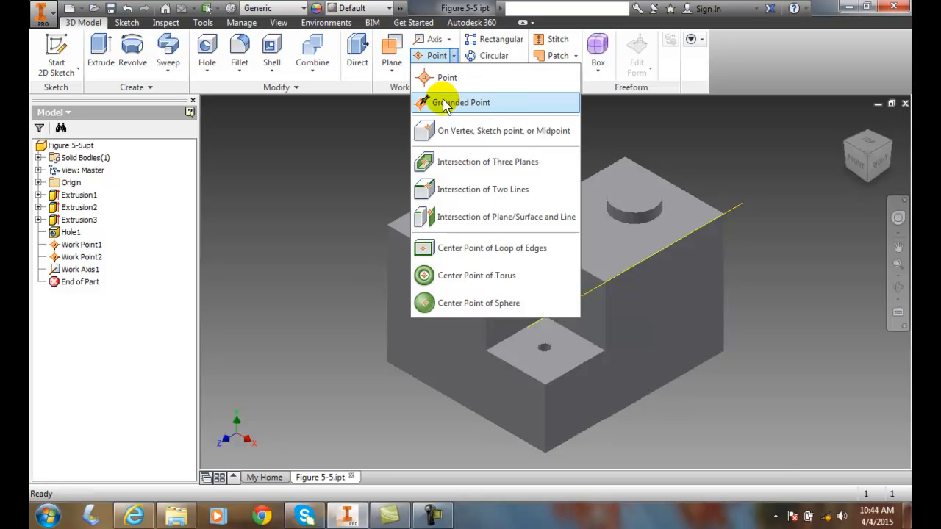
click(461, 102)
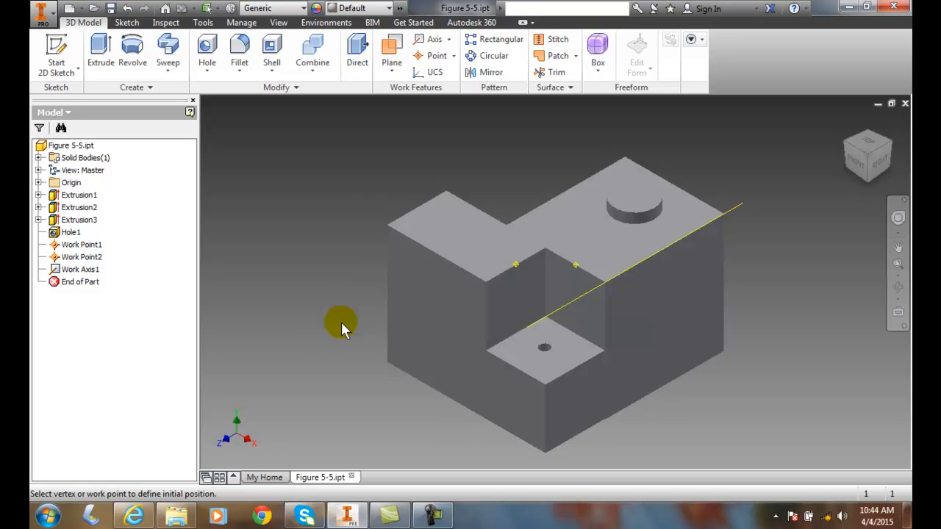
mouse_move(367, 360)
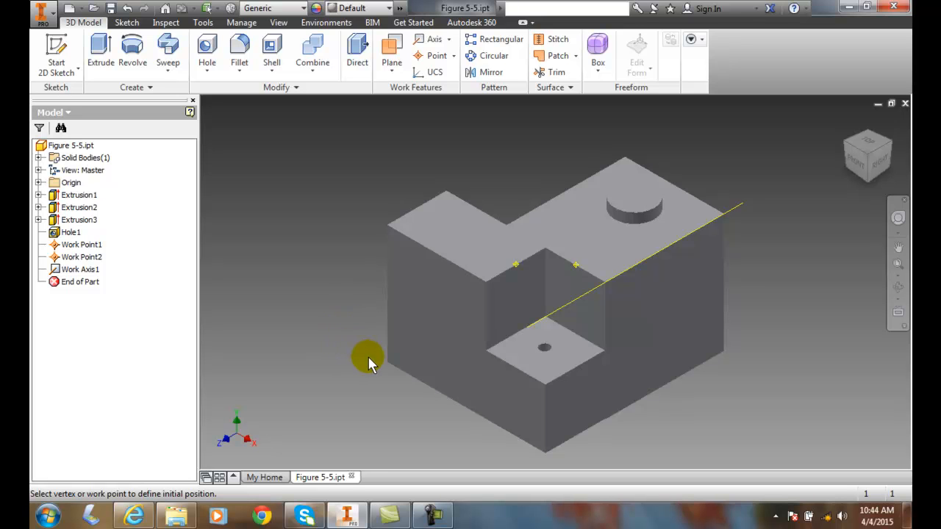
mouse_move(388, 365)
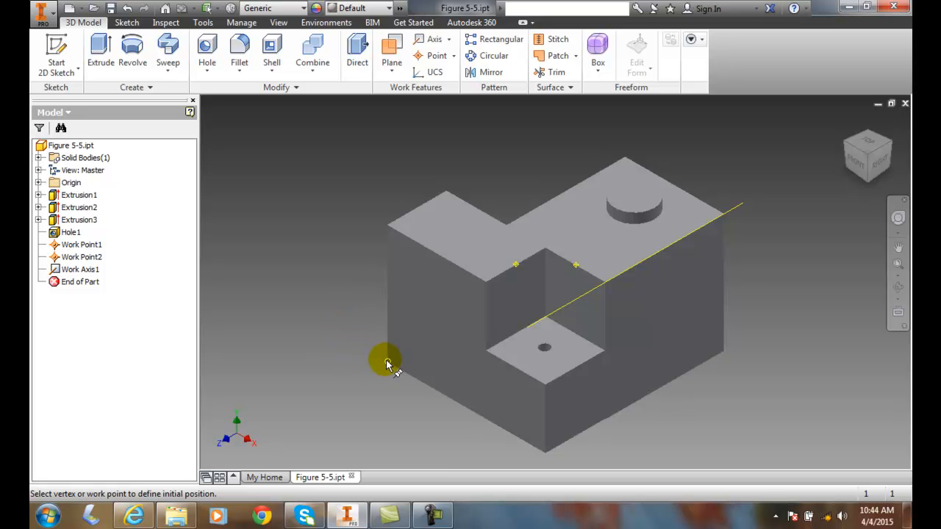
click(387, 360)
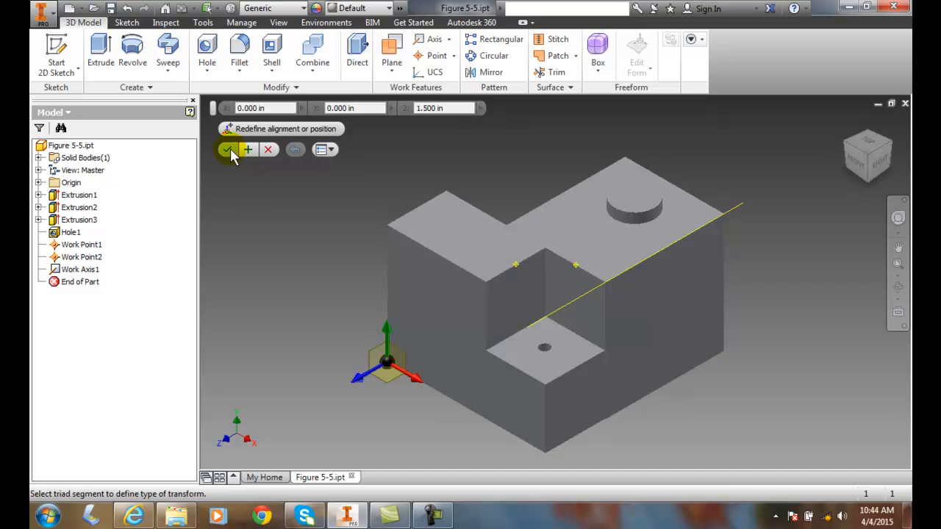
click(231, 150)
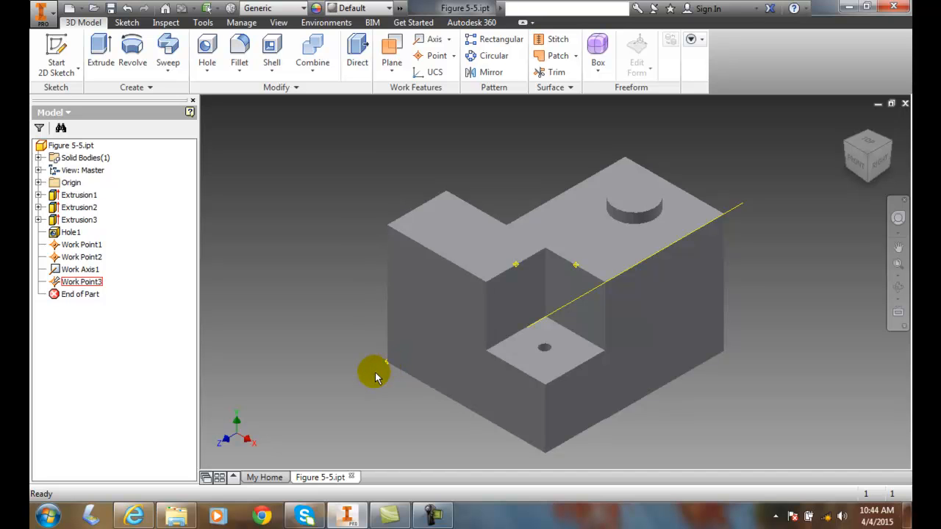
mouse_move(388, 368)
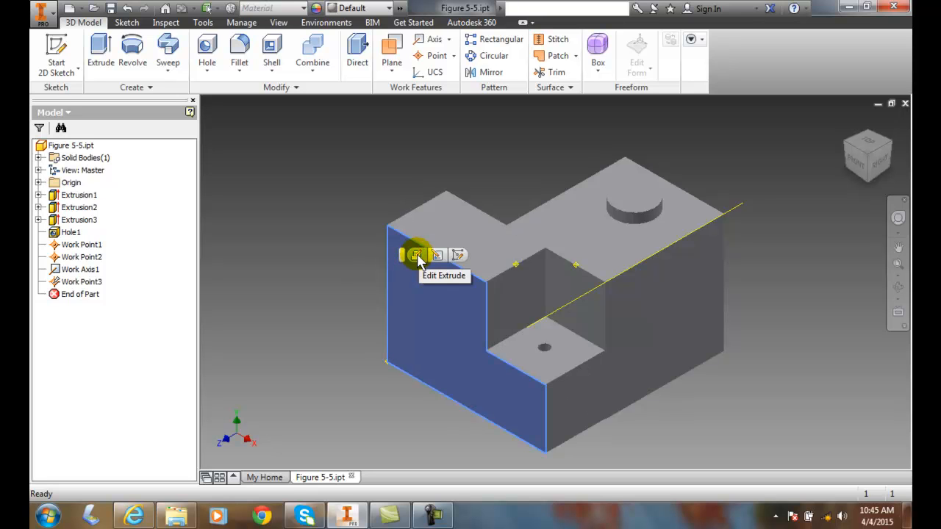
Edit Extrusion1 to a shorter distance so the block shrinks away from the grounded point.
click(418, 258)
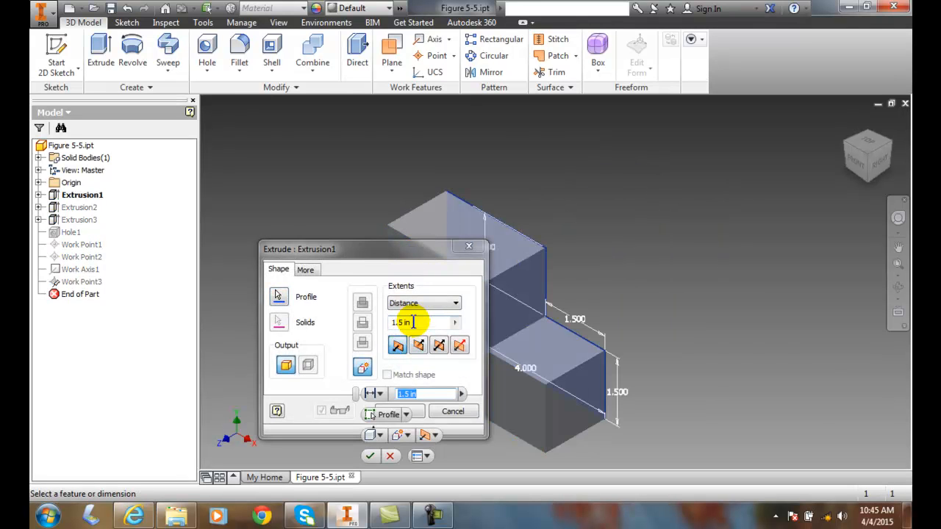
triple_click(410, 322)
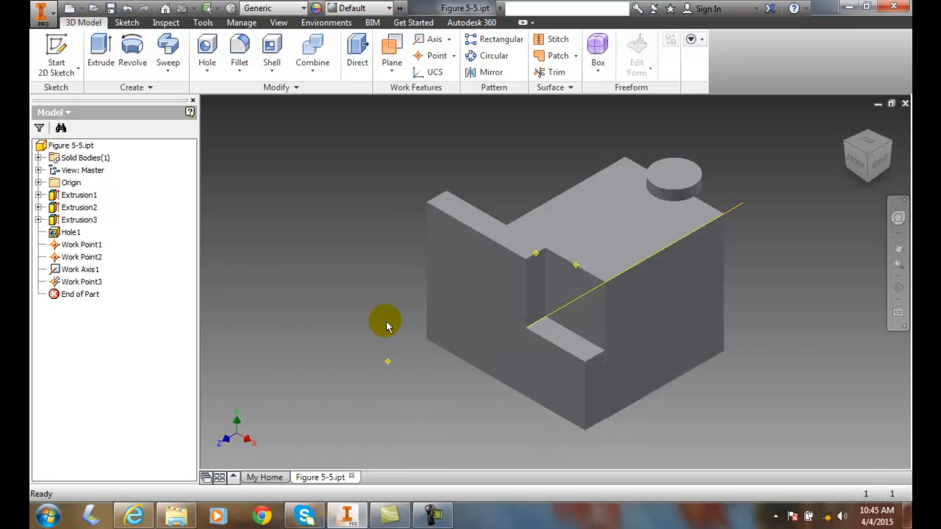
mouse_move(378, 369)
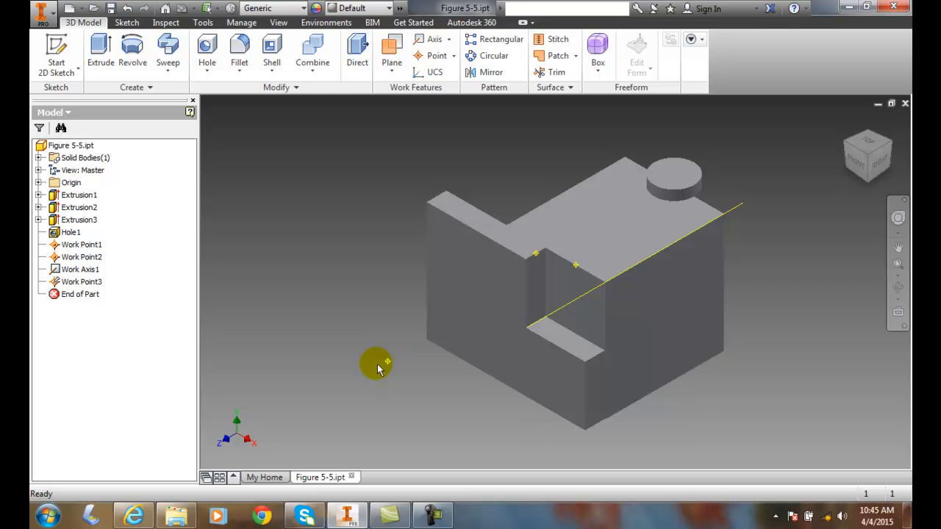
click(81, 282)
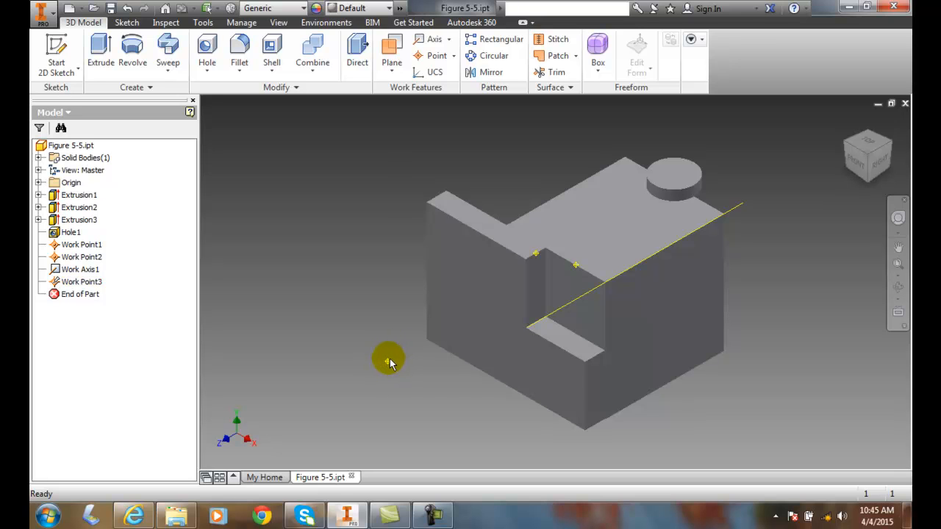
click(81, 282)
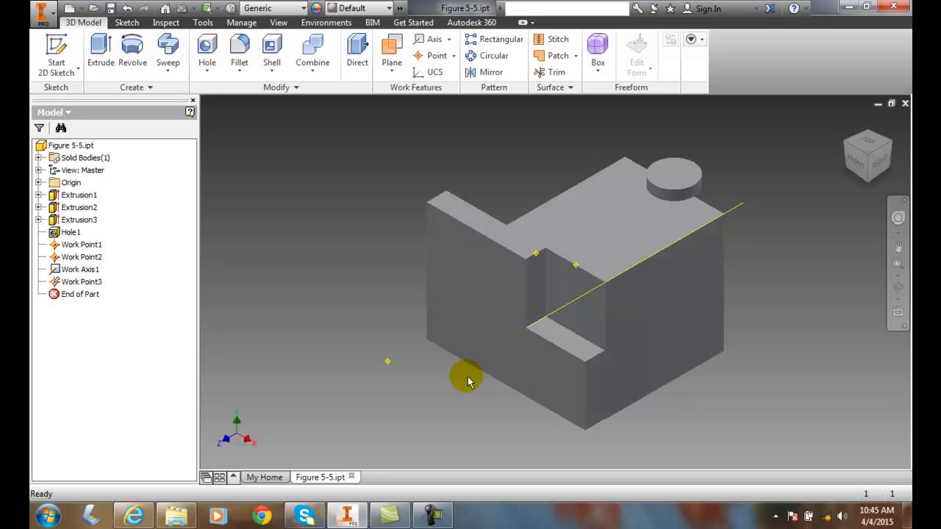
mouse_move(360, 147)
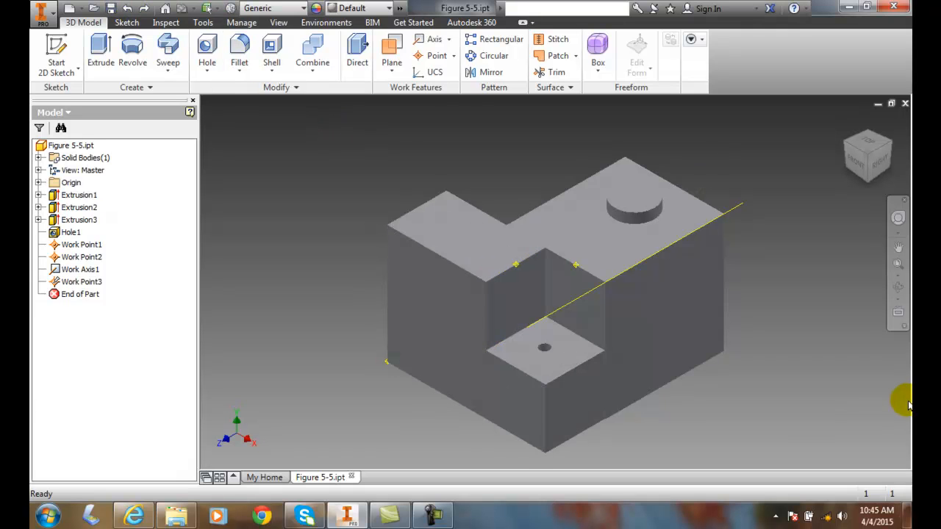
mouse_move(845, 387)
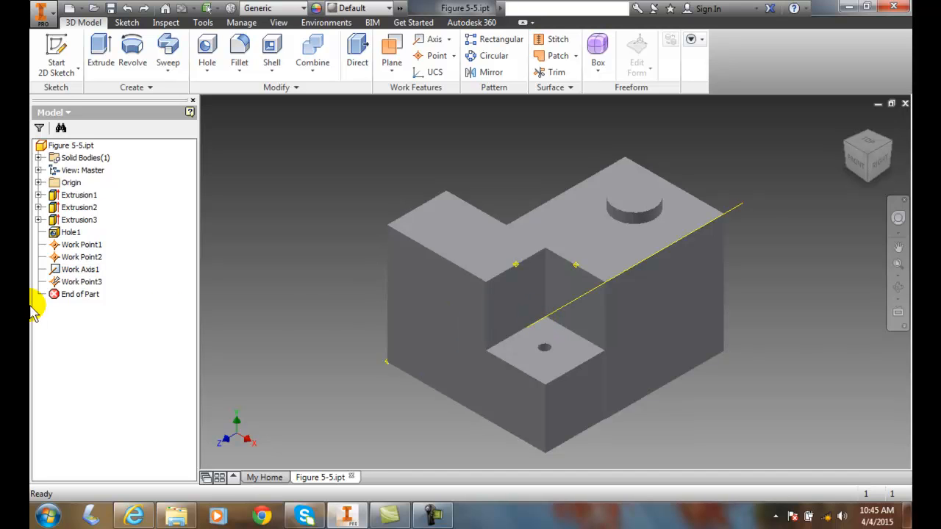
Show the input faces that Work Axis1 was built from via the browser context menu.
click(82, 269)
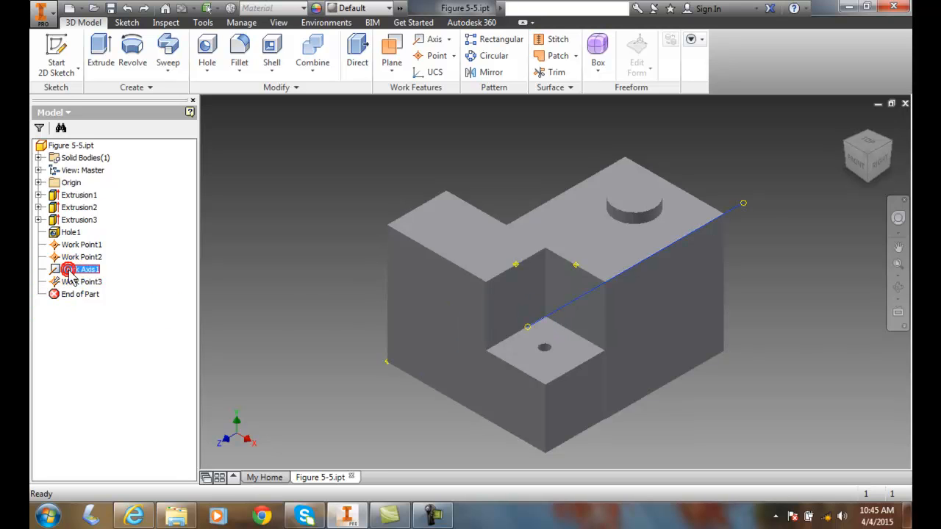
right_click(83, 269)
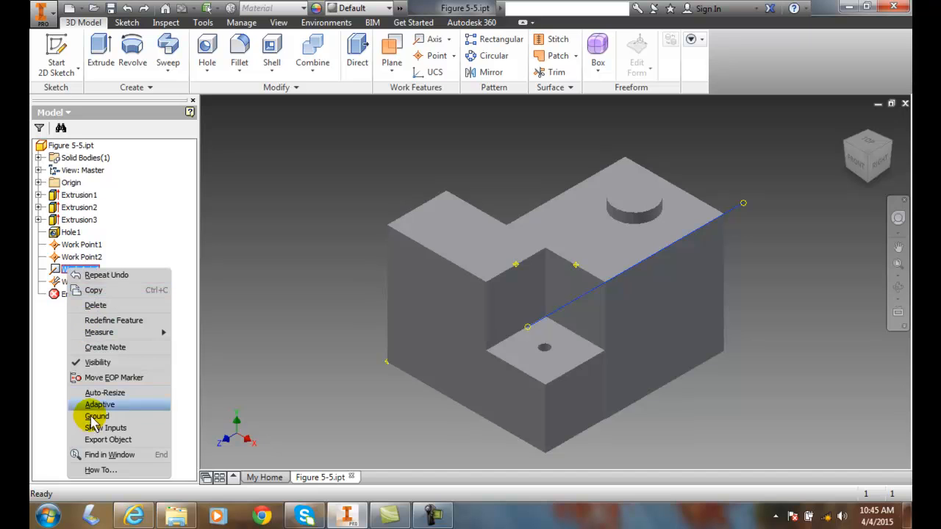
click(96, 416)
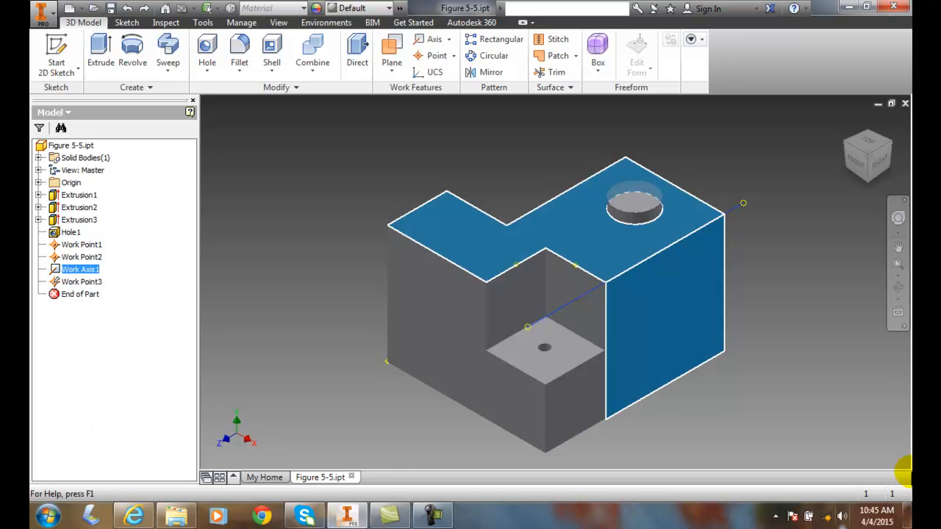
mouse_move(827, 345)
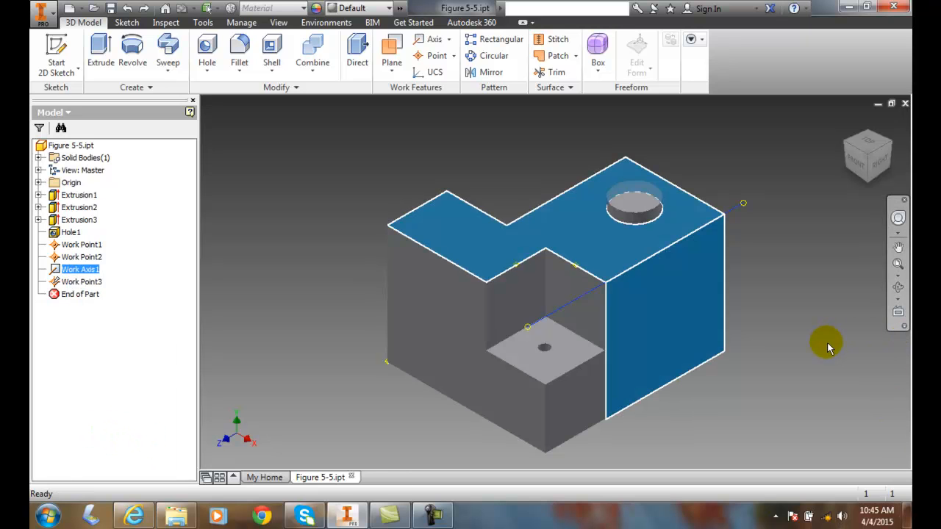